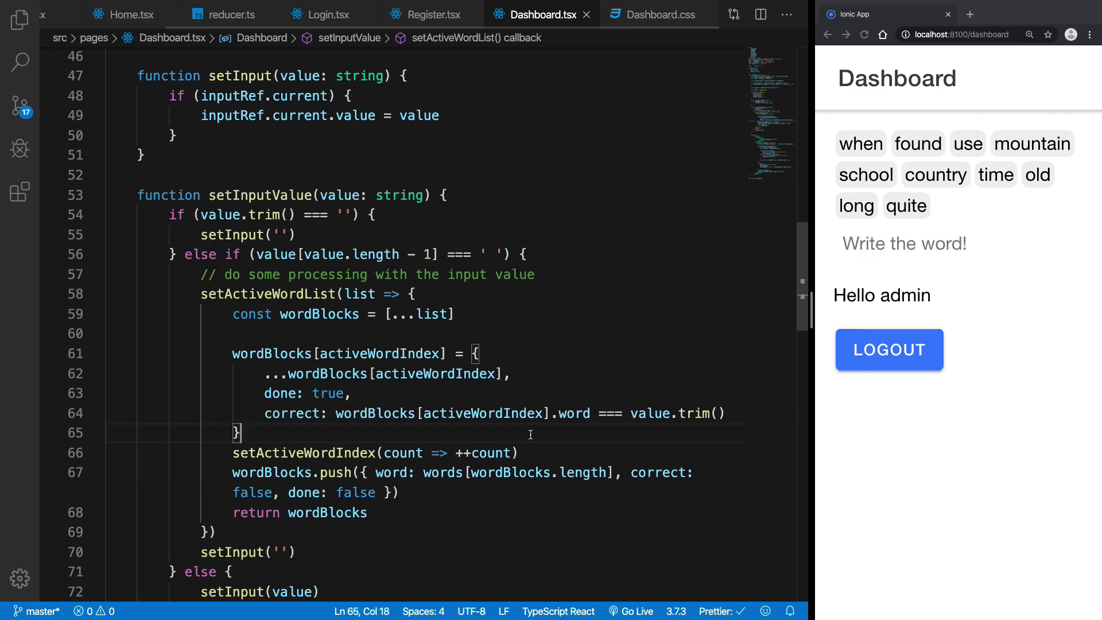
- Type wrong words 'df', 's' and 'f' in the dashboard, watching the list grow
type("df")
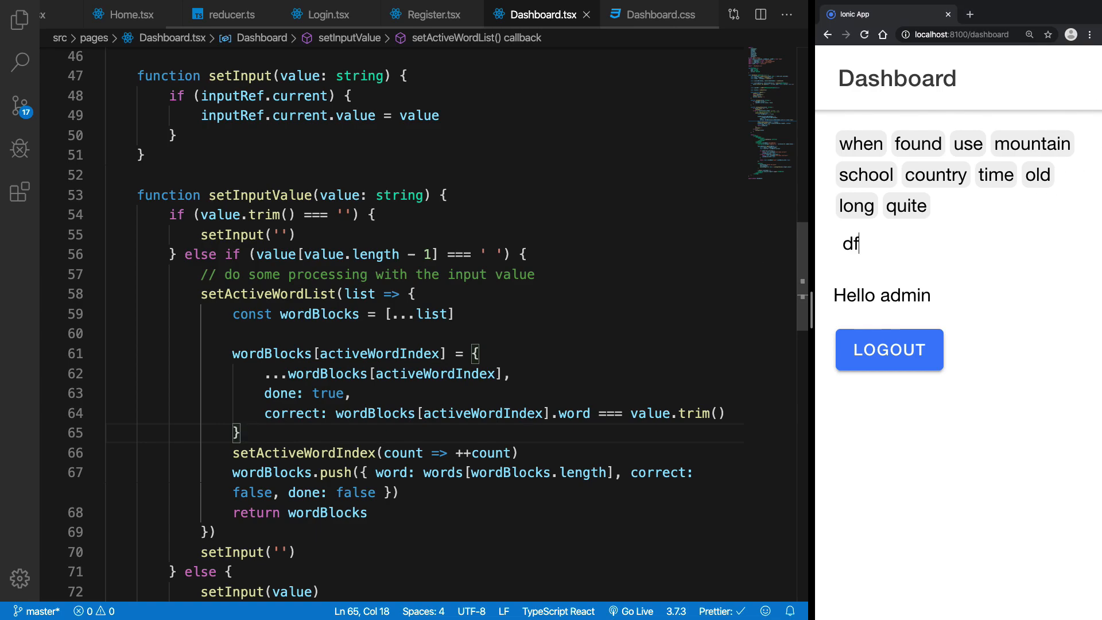
type("s")
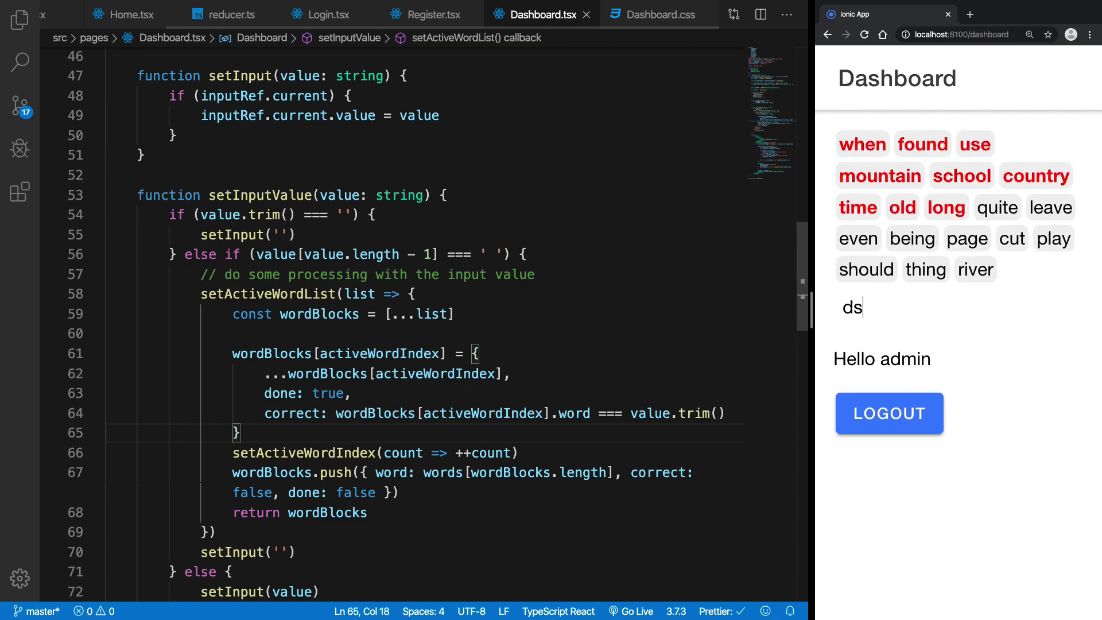
type("f")
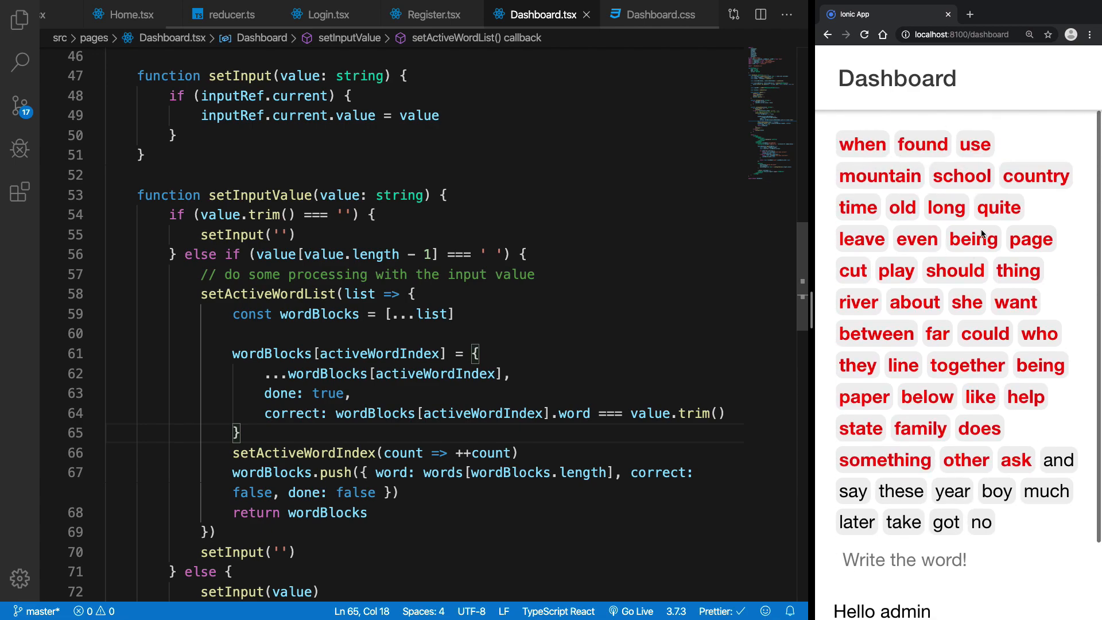
double_click(291, 413)
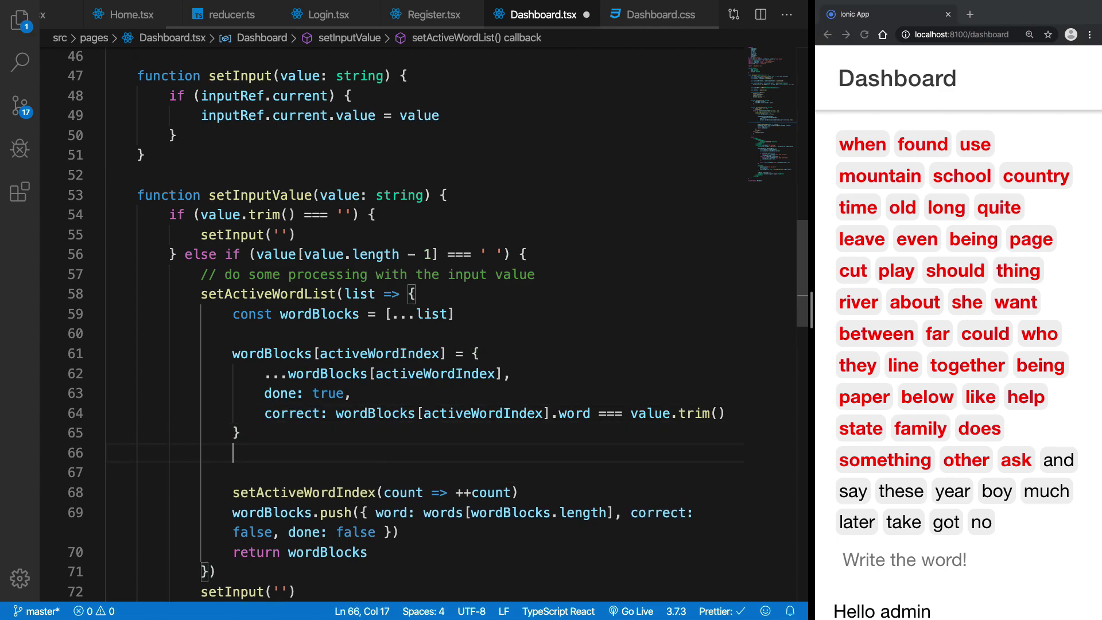
- Add if (wordBlocks.length > 15) { wordBlocks = wordBlocks.slice(1) } and change const wordBlocks to let
type("if(wordBlocks)")
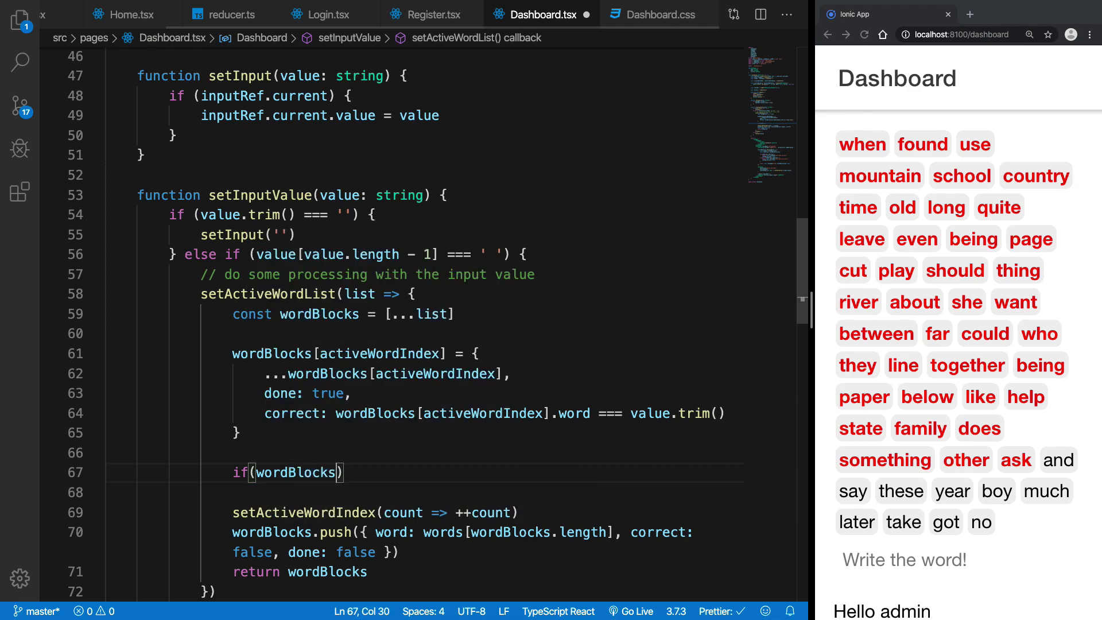
type(".length >")
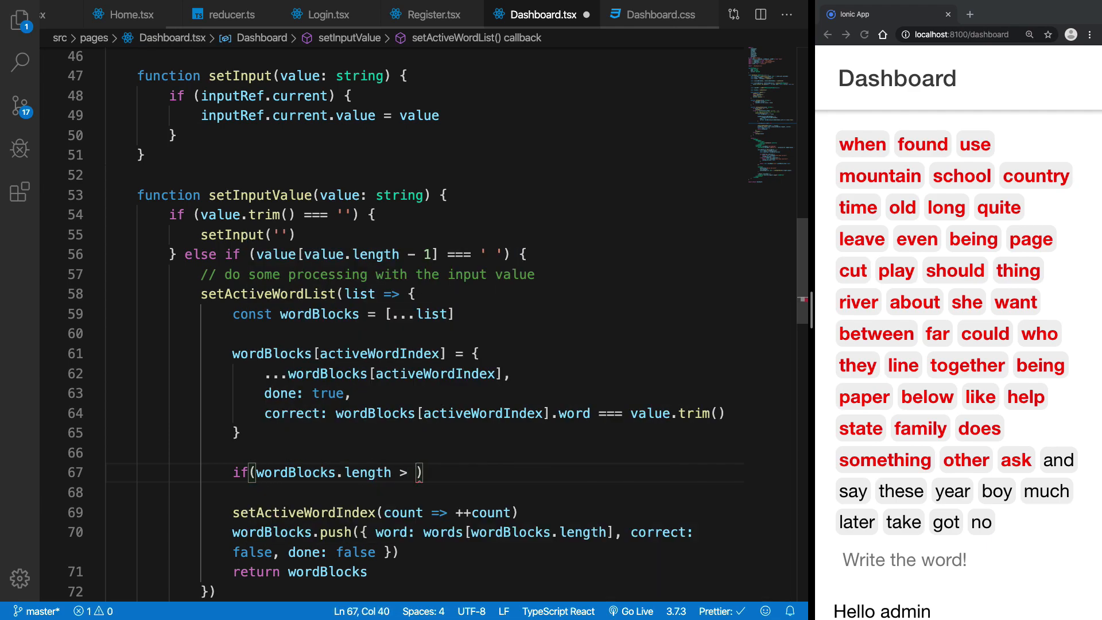
type("1")
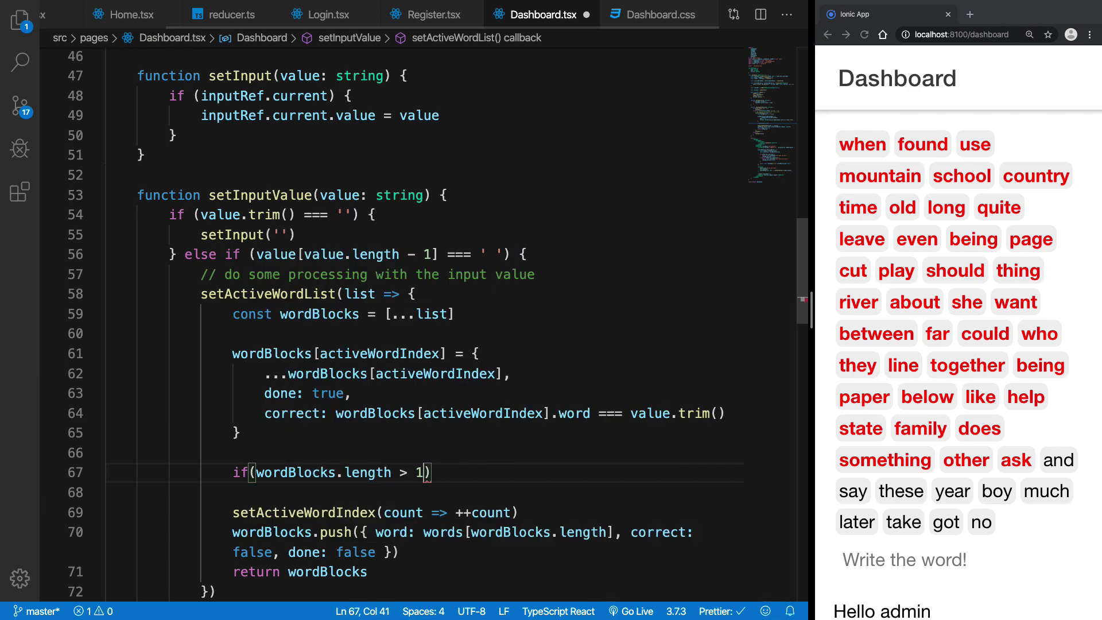
type("5")
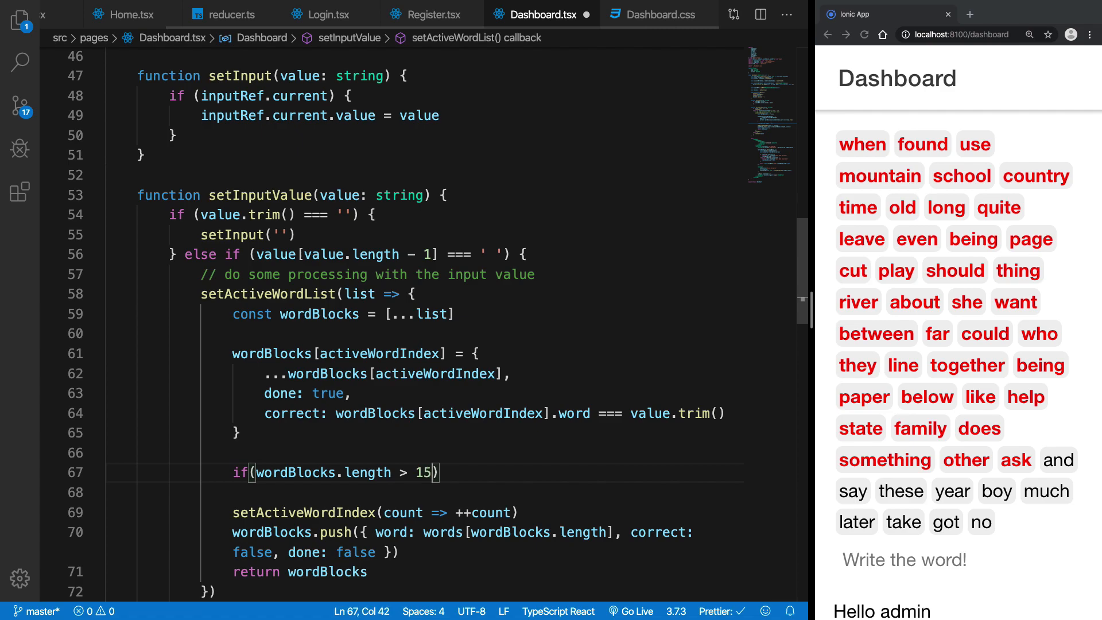
type("{")
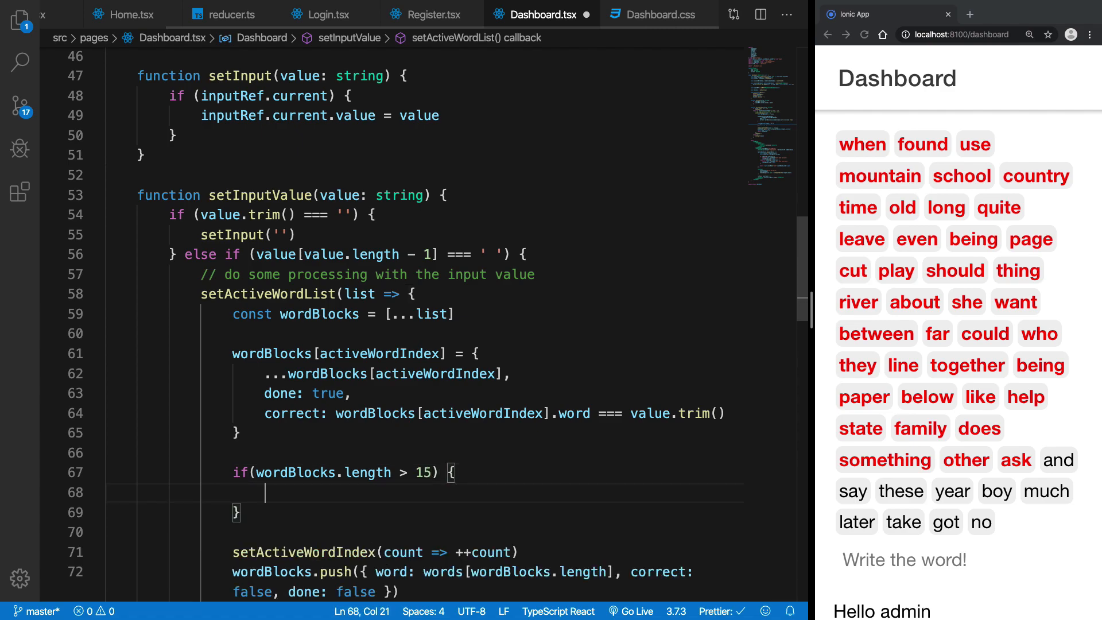
type("wordBlocks")
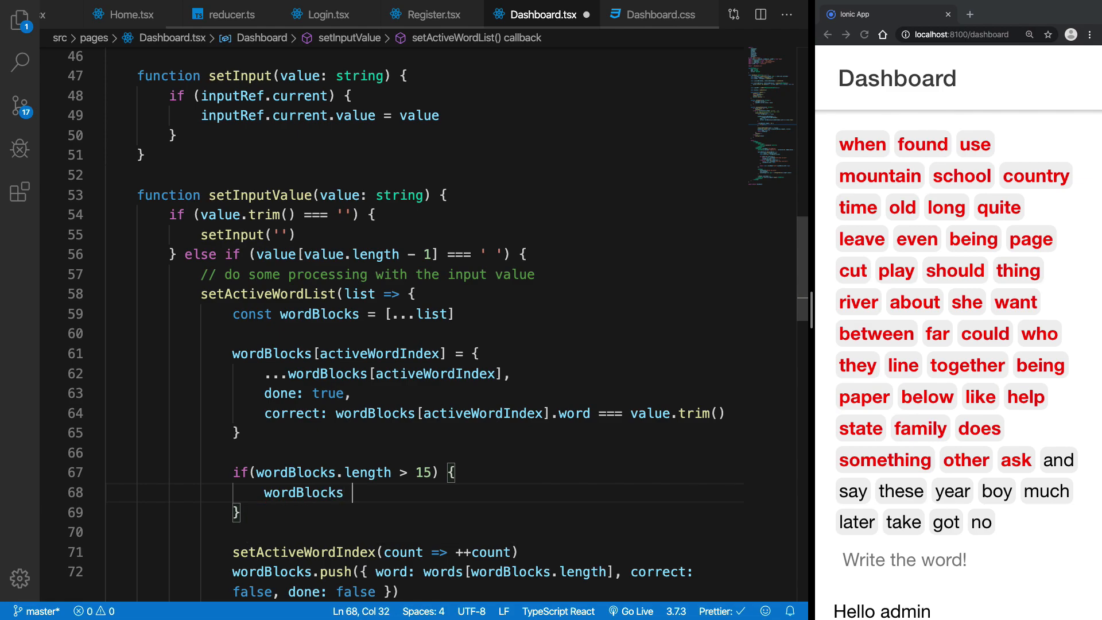
type("= wordBlocks.slice(")
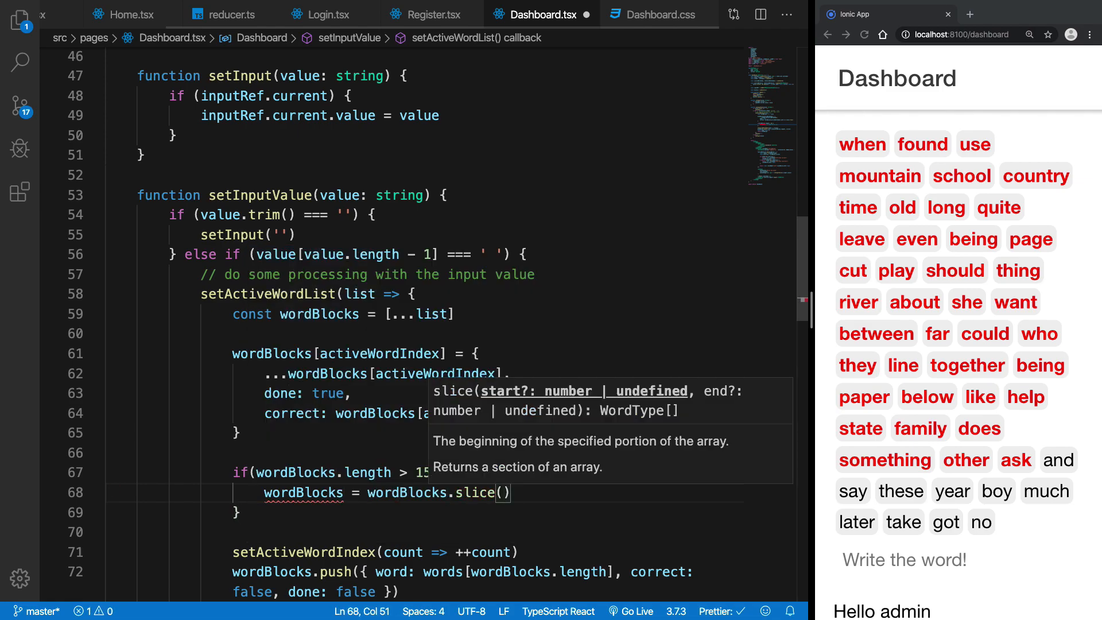
type("1,")
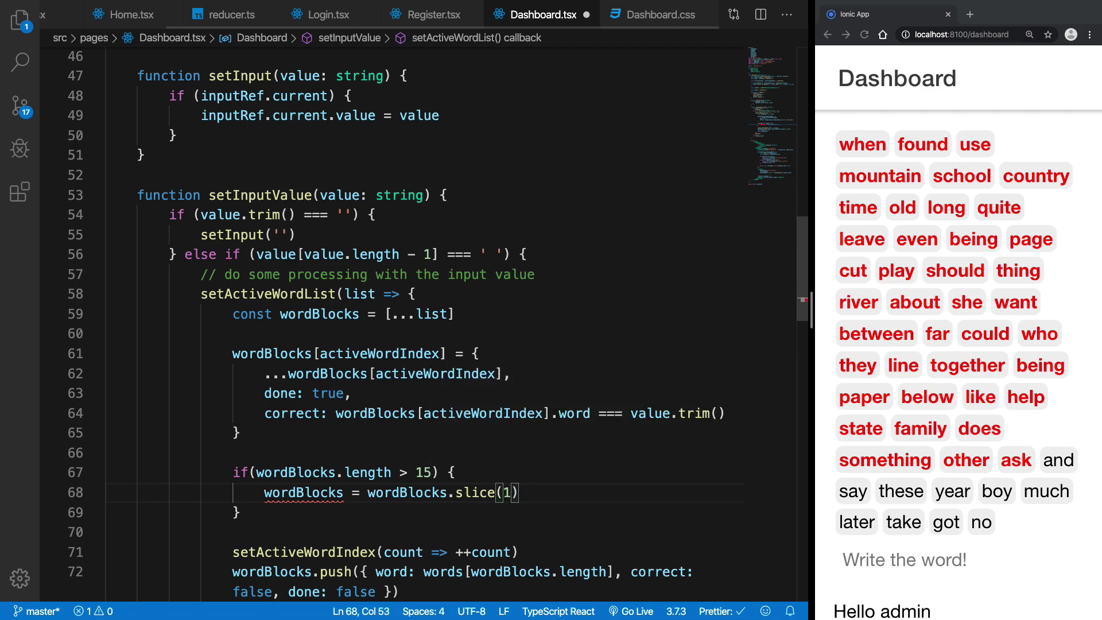
mouse_move(303, 492)
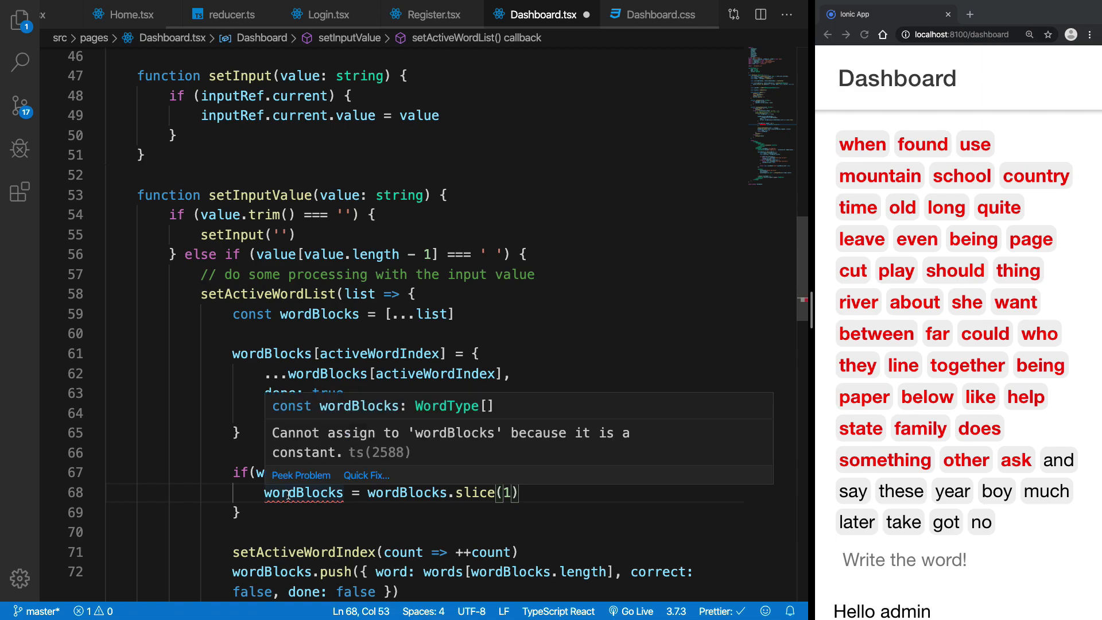
double_click(251, 314)
type("le")
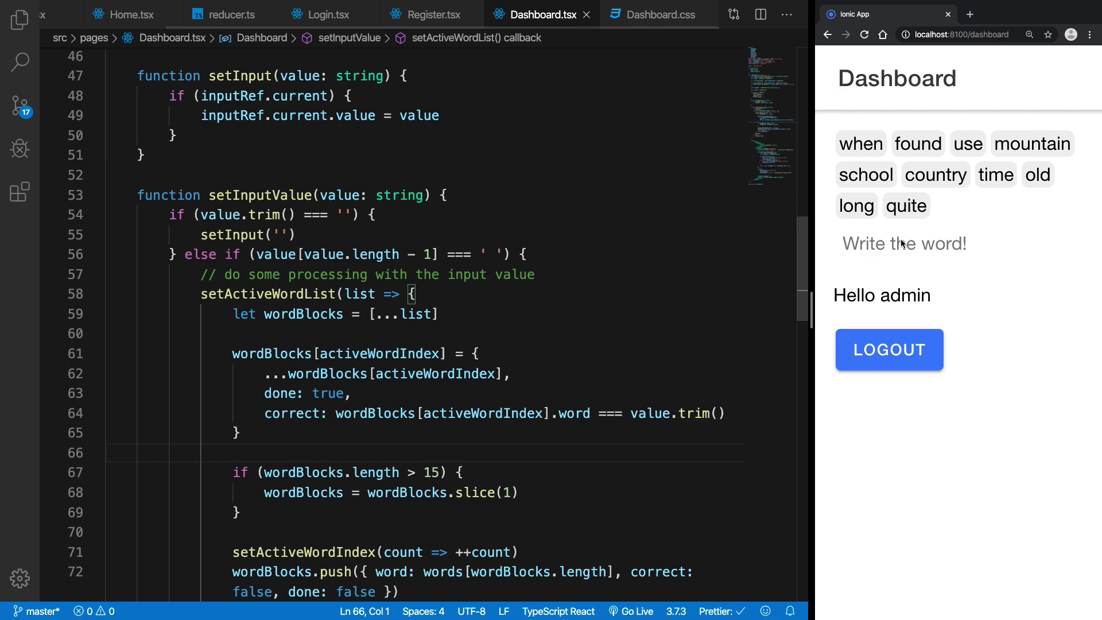
- Type words into the trimmed dashboard game, triggering a TypeError at Dashboard.tsx line 64
left_click(519, 493)
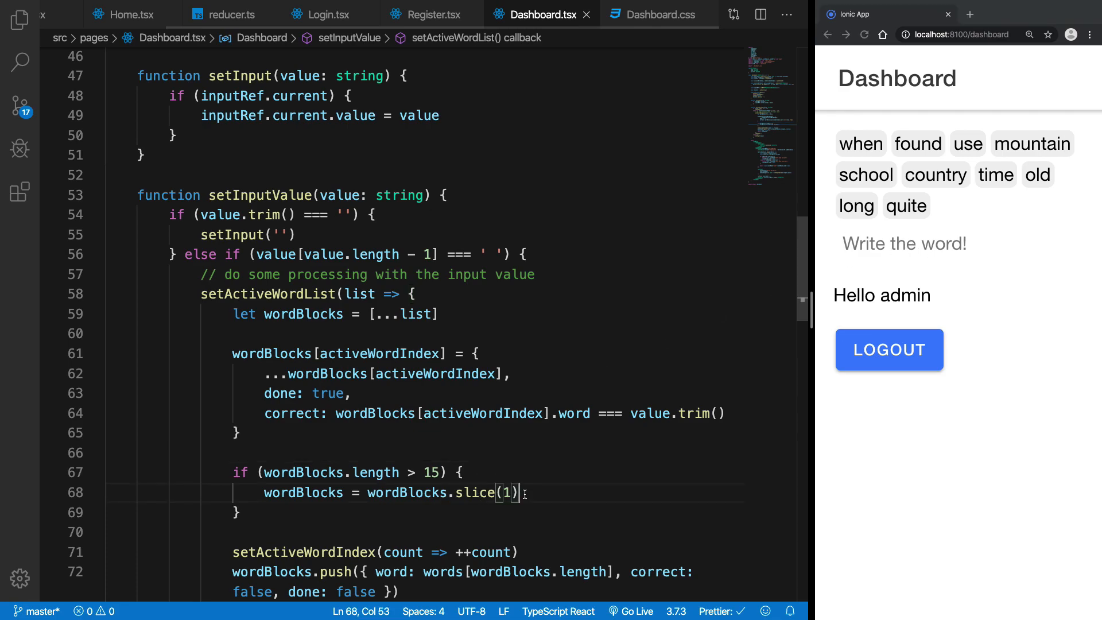
left_click(903, 244)
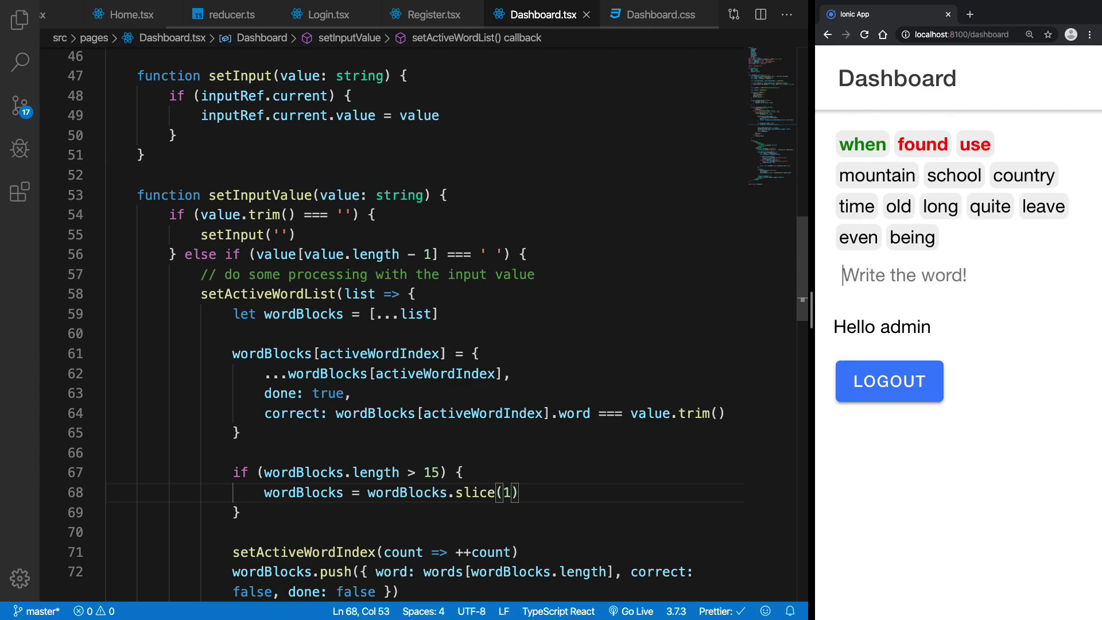
type("d")
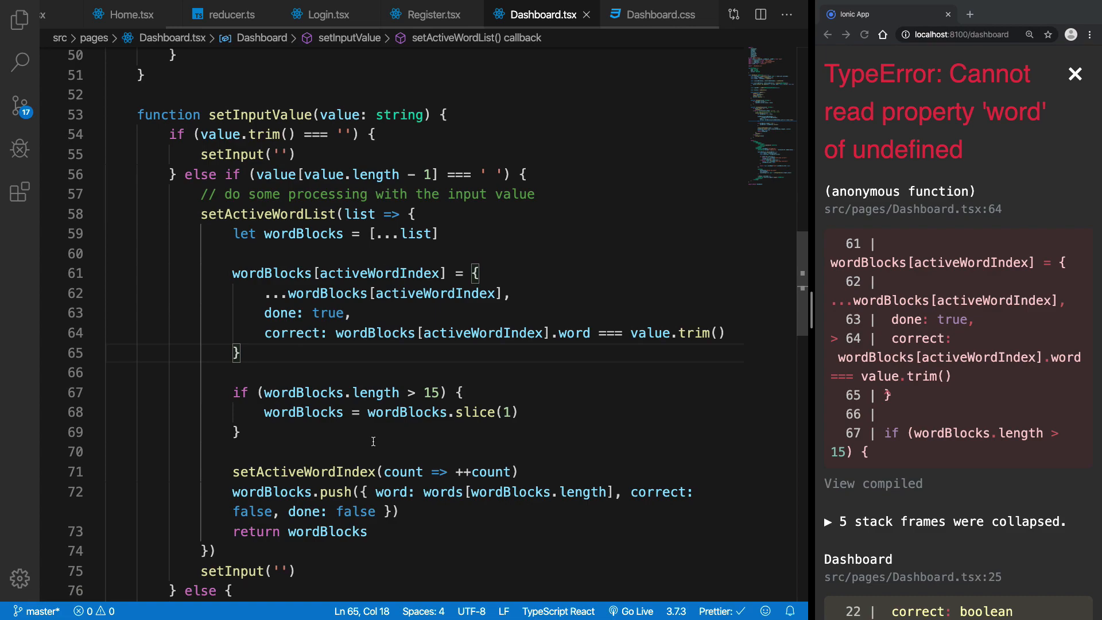
- Keep slice(1) in the if and move setActiveWordIndex into a new else branch
type("el")
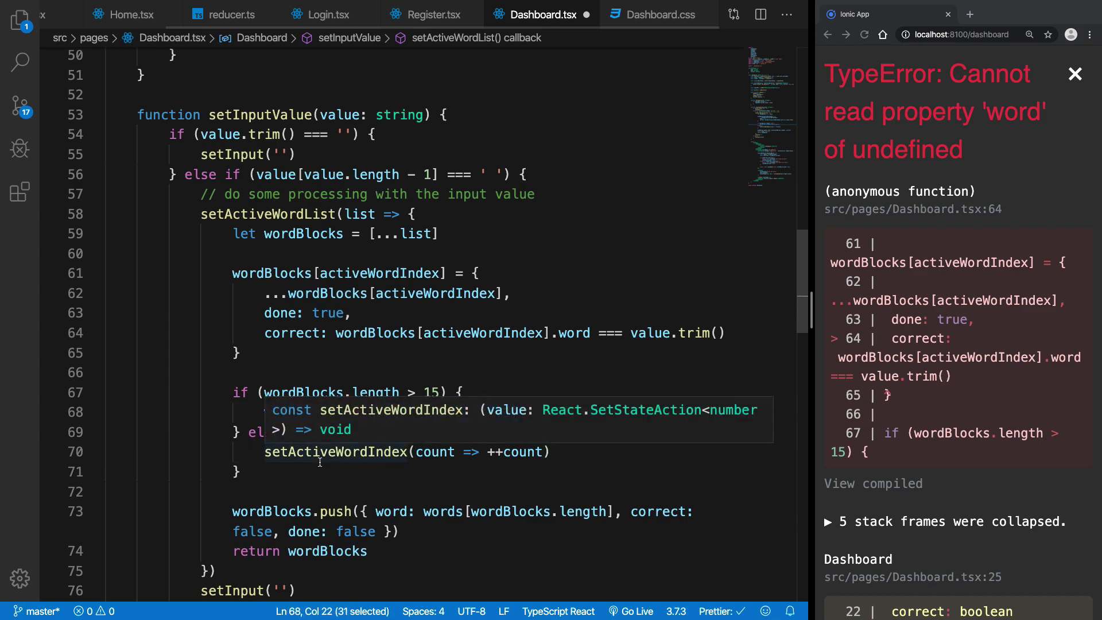
type("wordBlocks = wordBlocks.slice(1)")
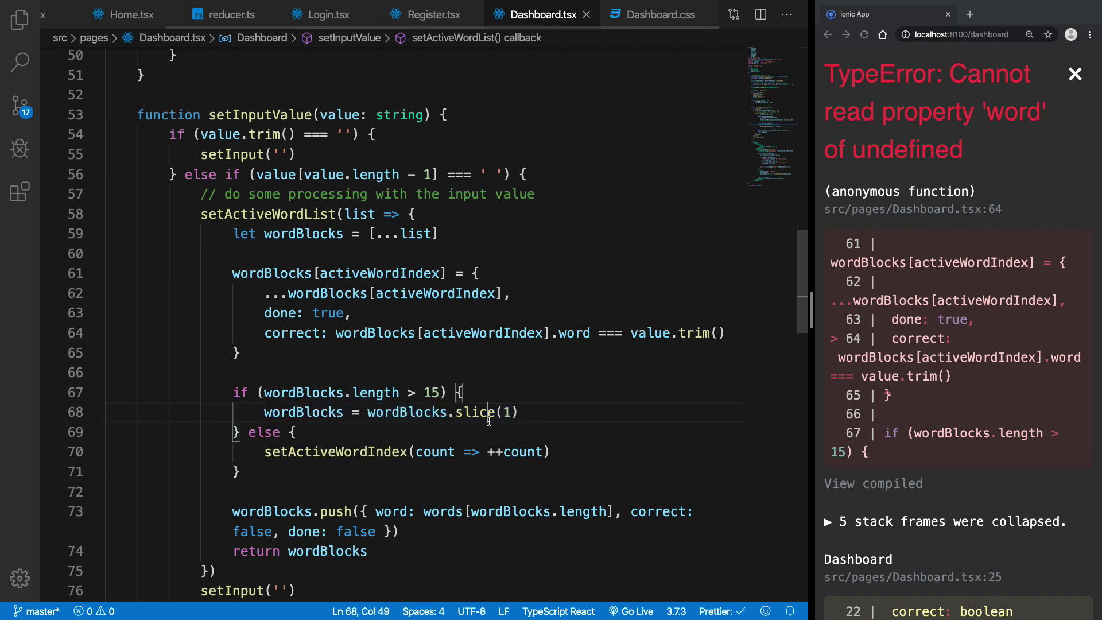
left_click(1075, 73)
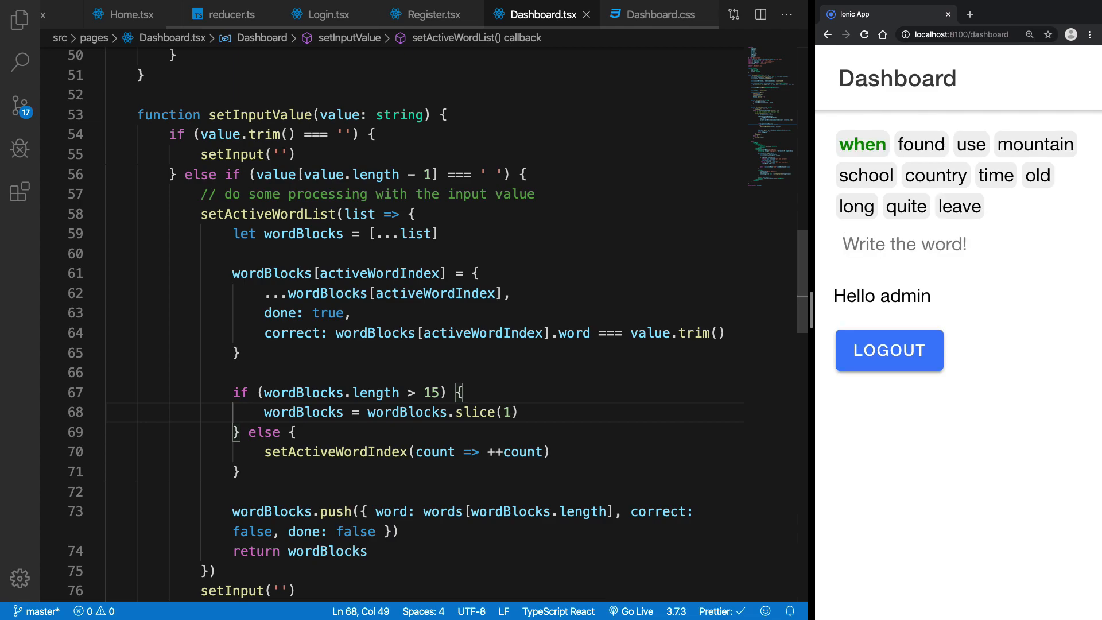
type("f")
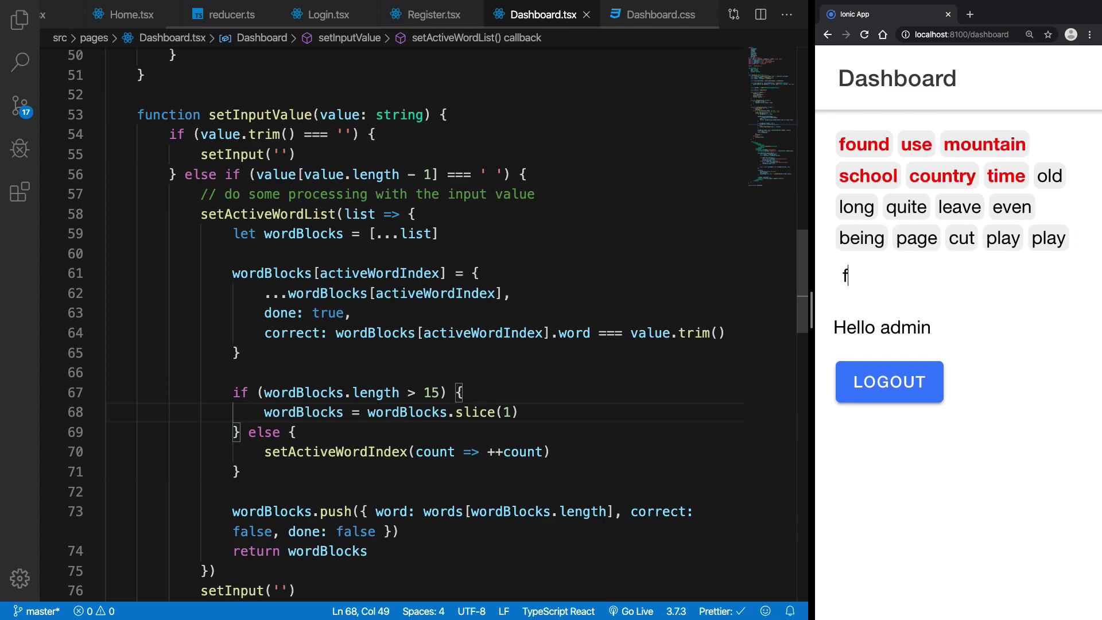
type("sdf")
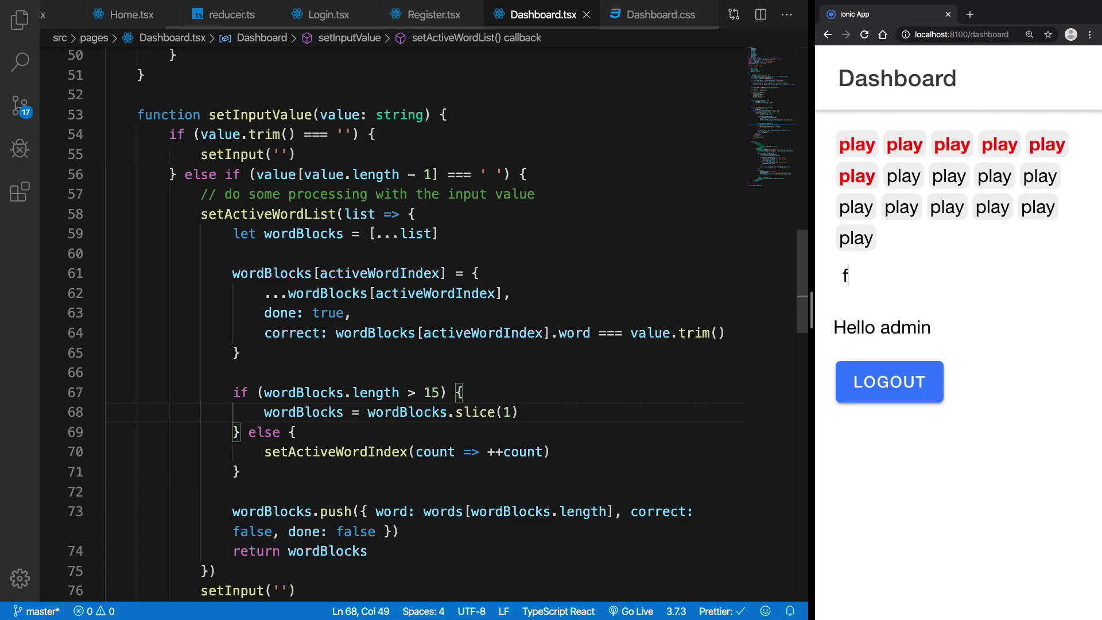
type("r")
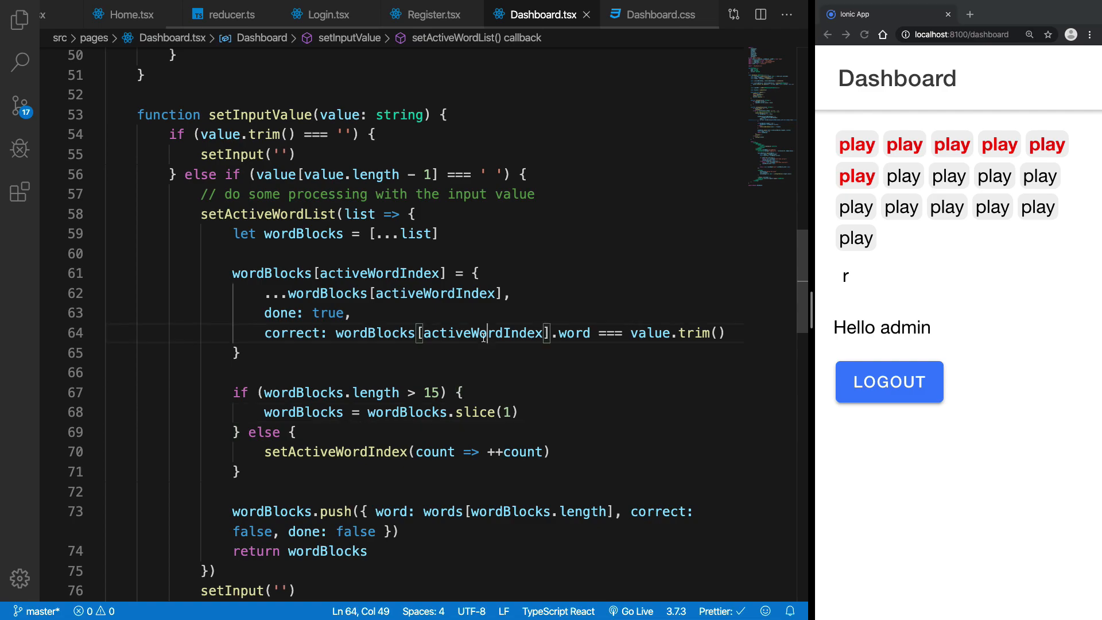
double_click(482, 333)
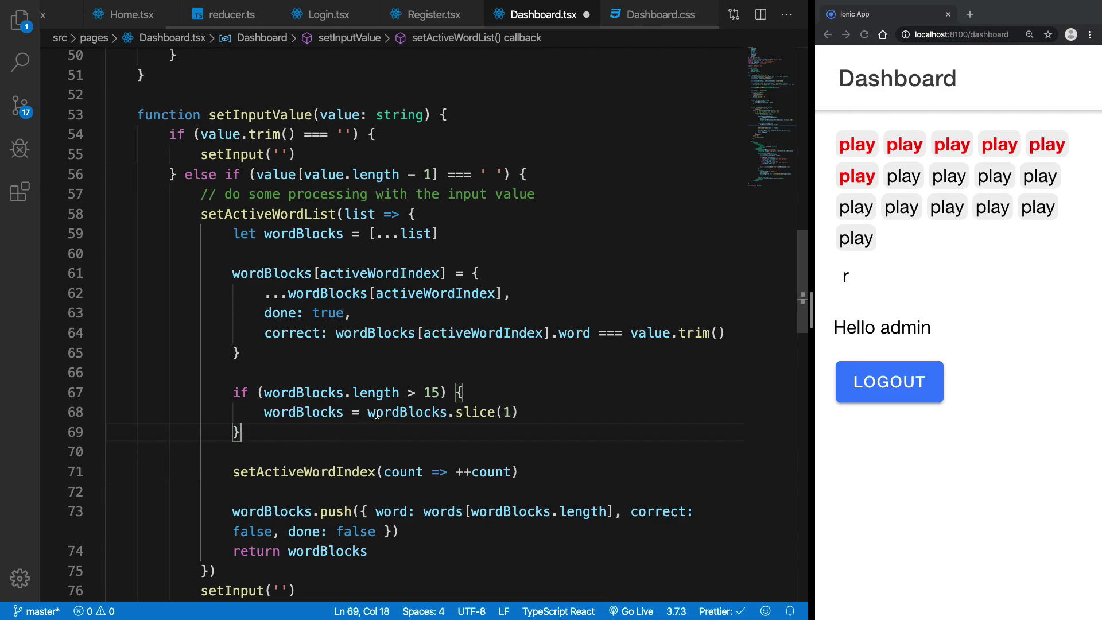
- Add a removeIndex state, null wordBlocks[removeIndex] past 15 words, and increment removeIndex
scroll("up", 3)
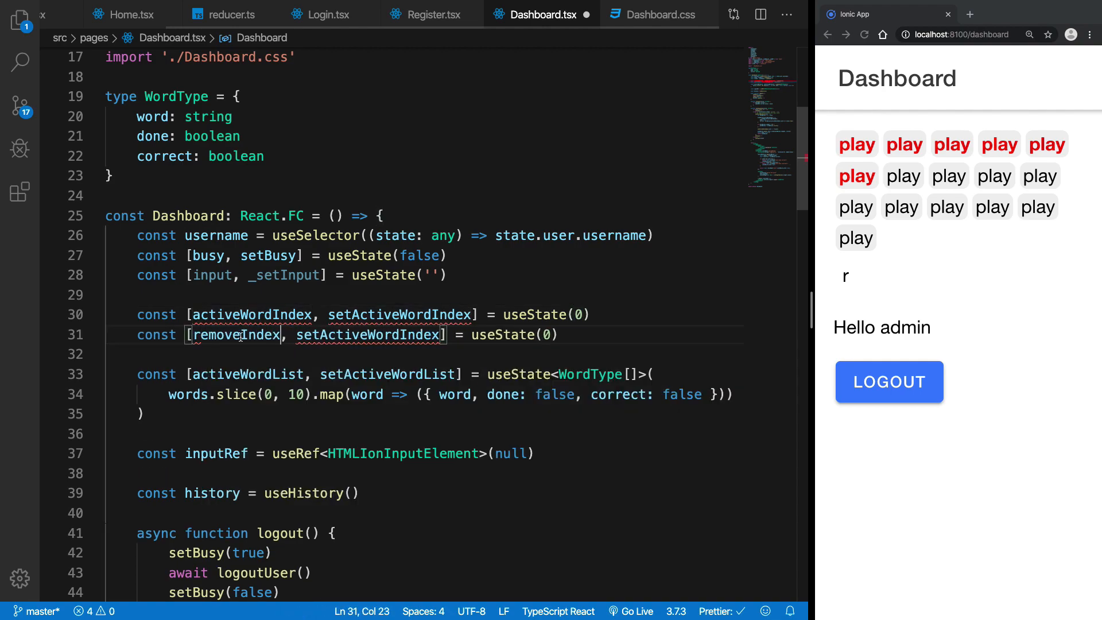
type("setRemove")
type("wordBlocks[removeIndex")
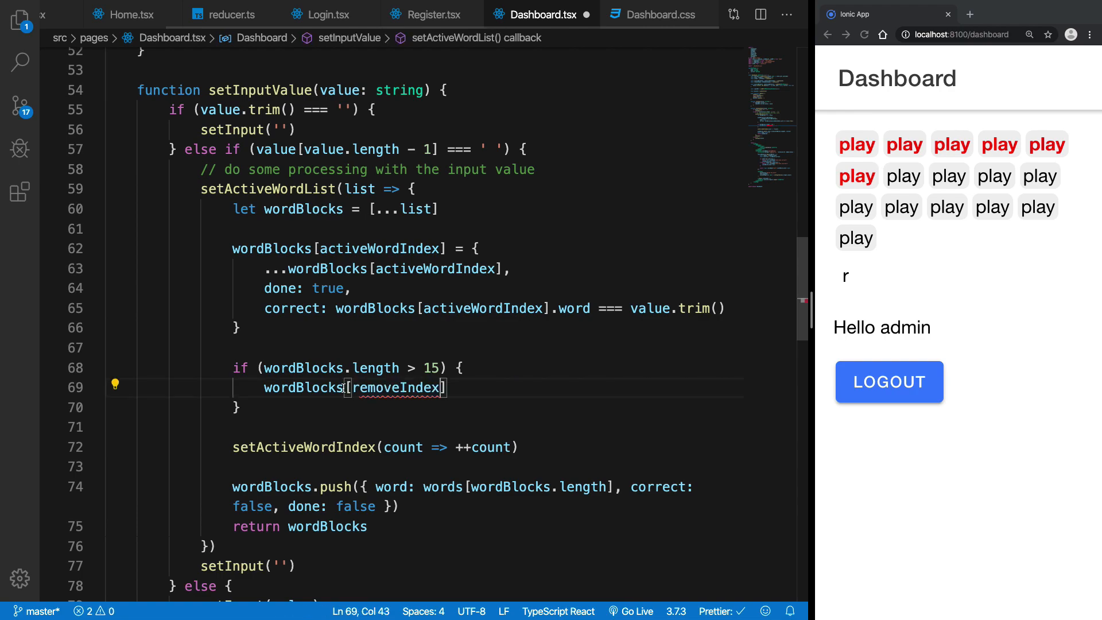
type("= null")
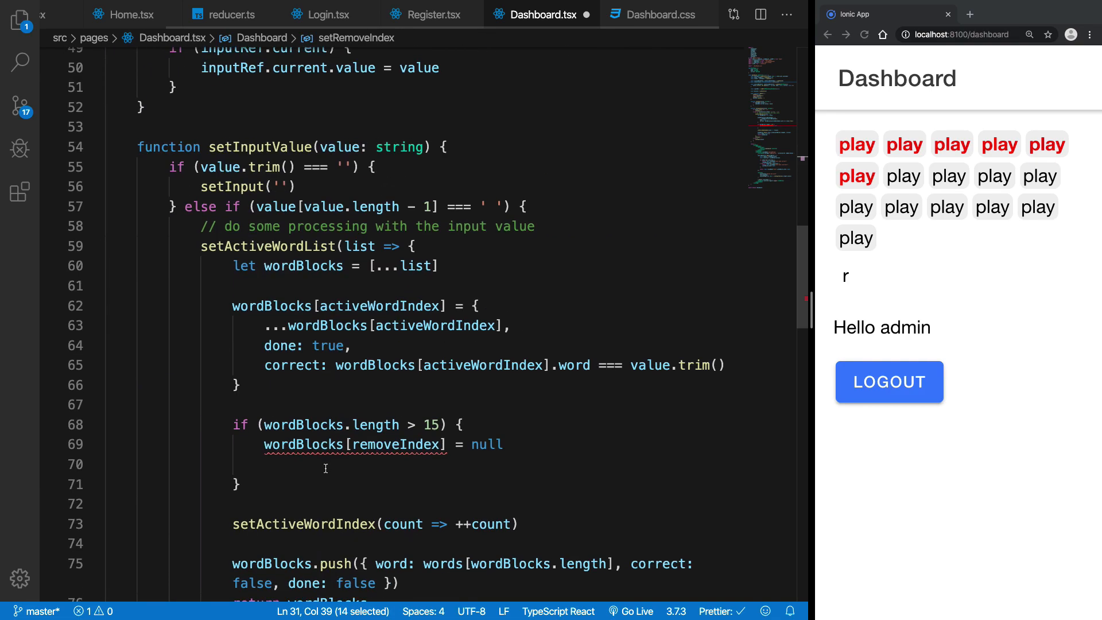
type("setRemoveIndex")
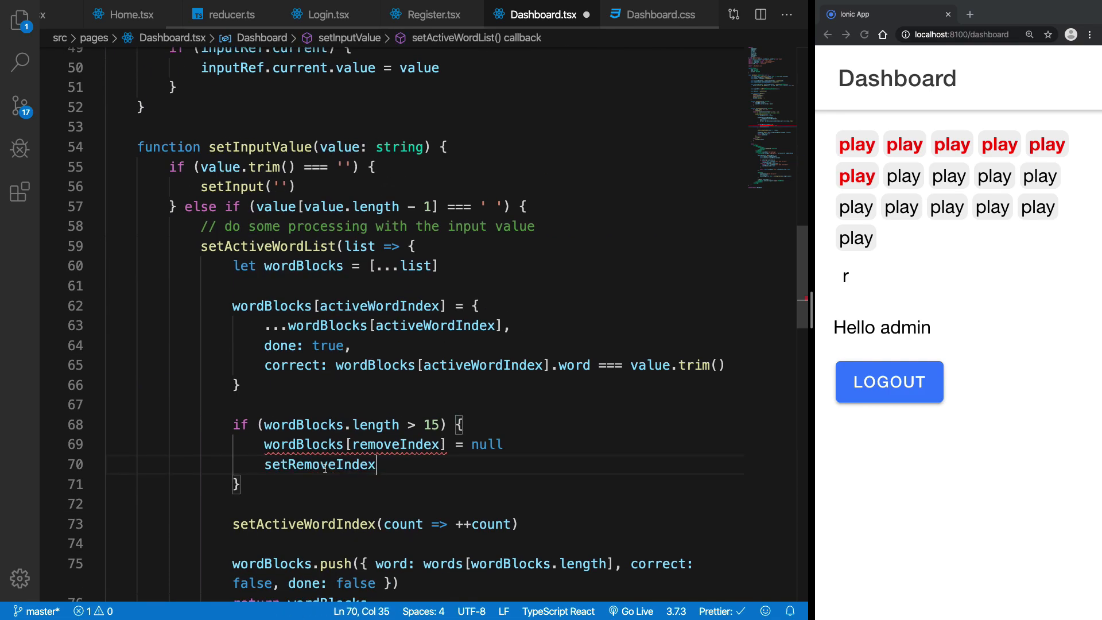
type("(i")
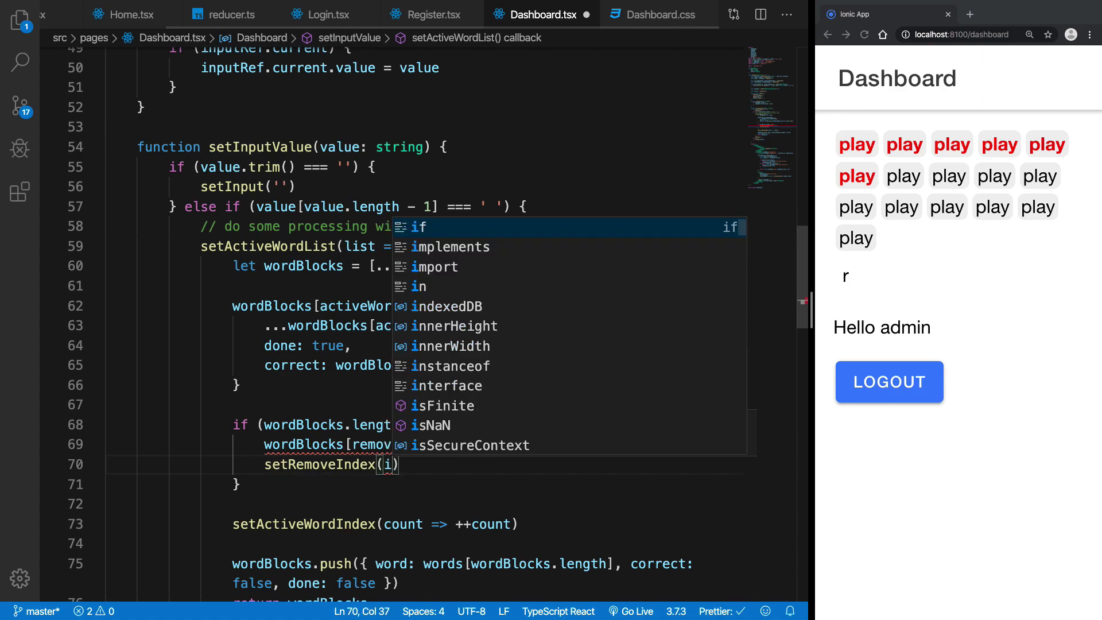
type("count => ++count")
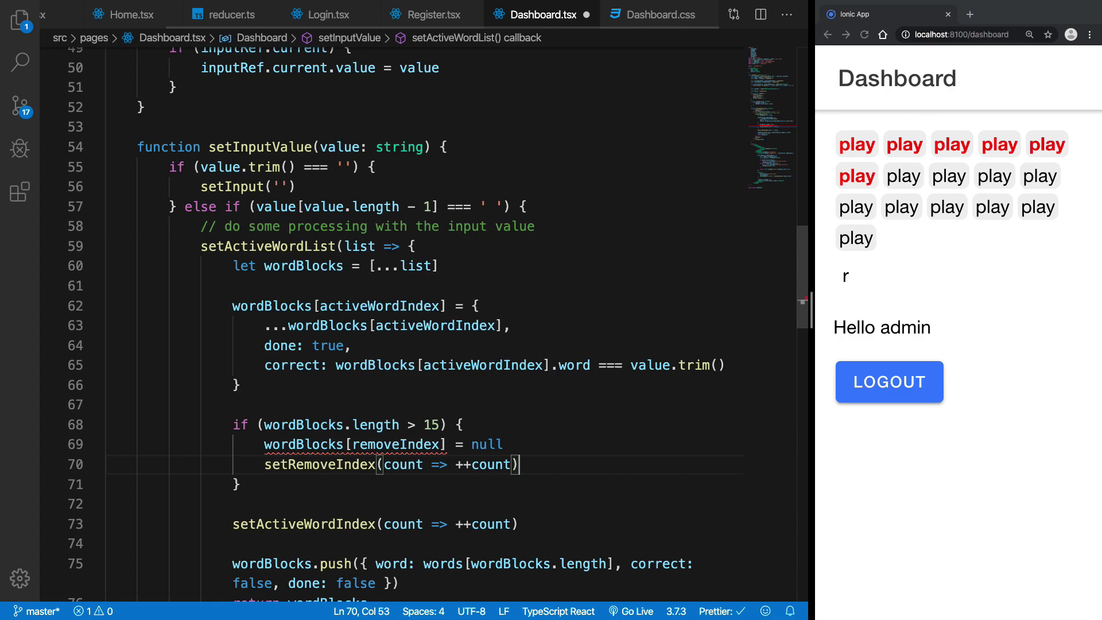
mouse_move(401, 445)
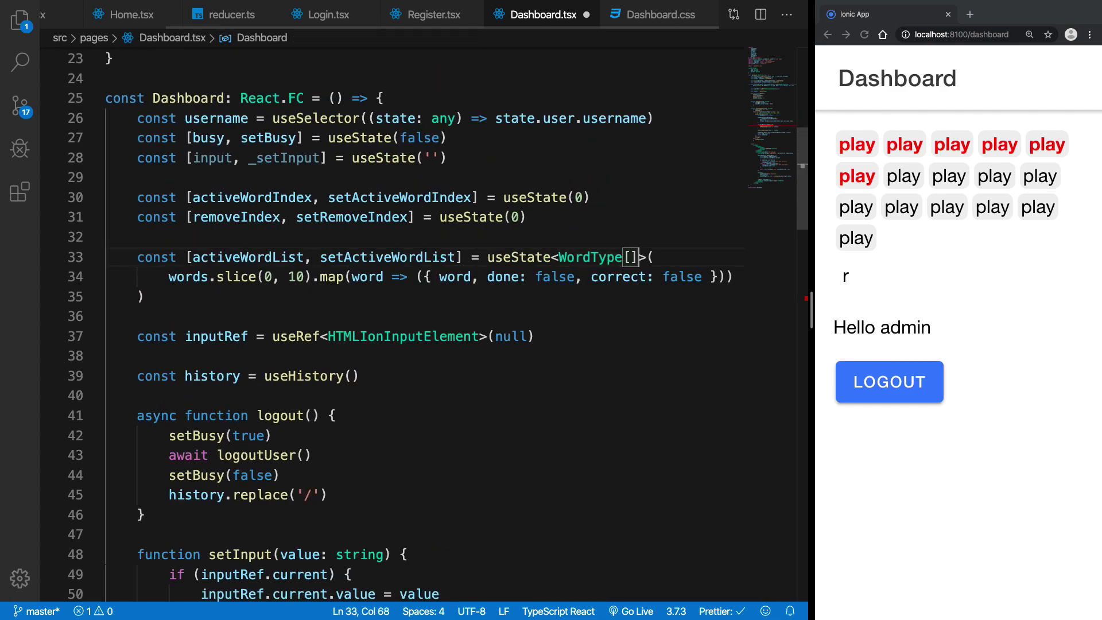
- Replace the WordType[] annotation so wordBlocks is typed as any
double_click(589, 257)
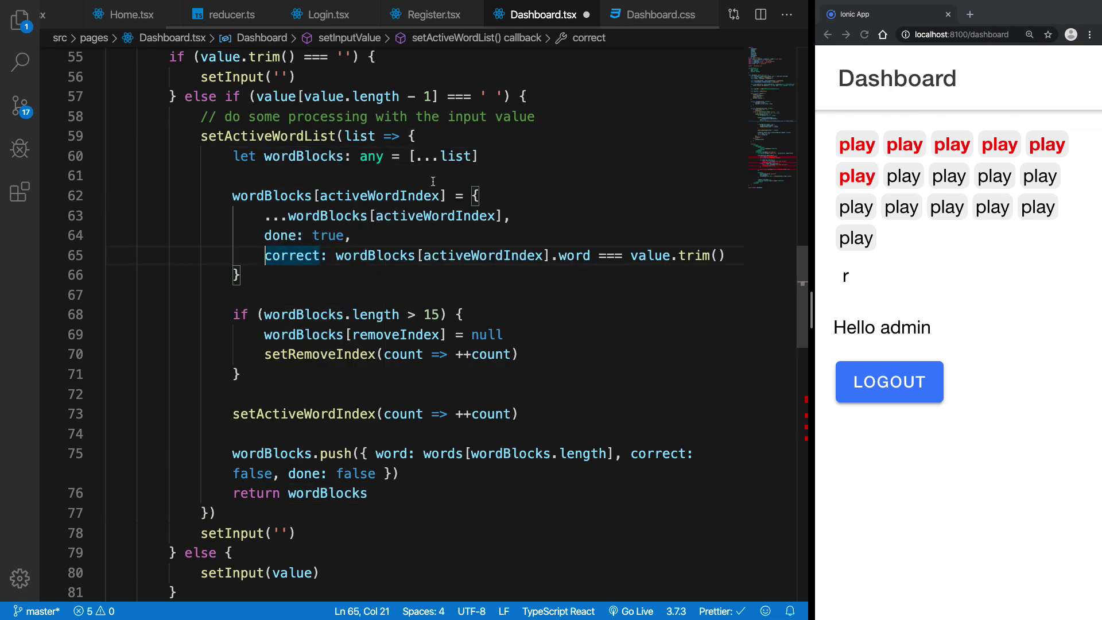
scroll("down", 3)
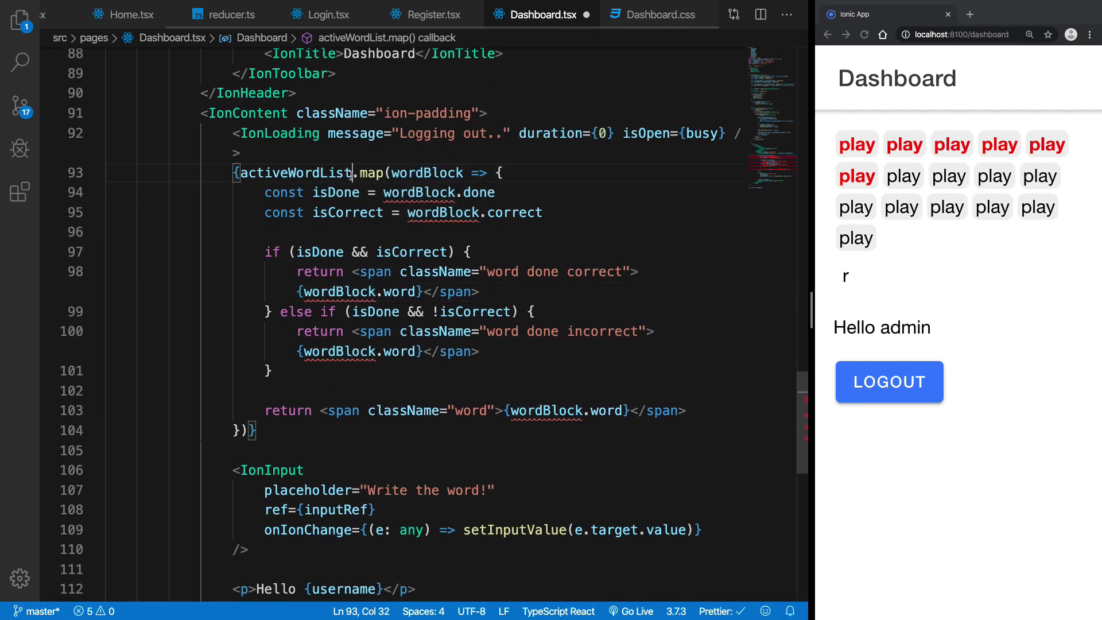
- Insert .filter(Boolean) before .map and cast each block with const wordBlock = block as WordType
type(".filter(Boolean).")
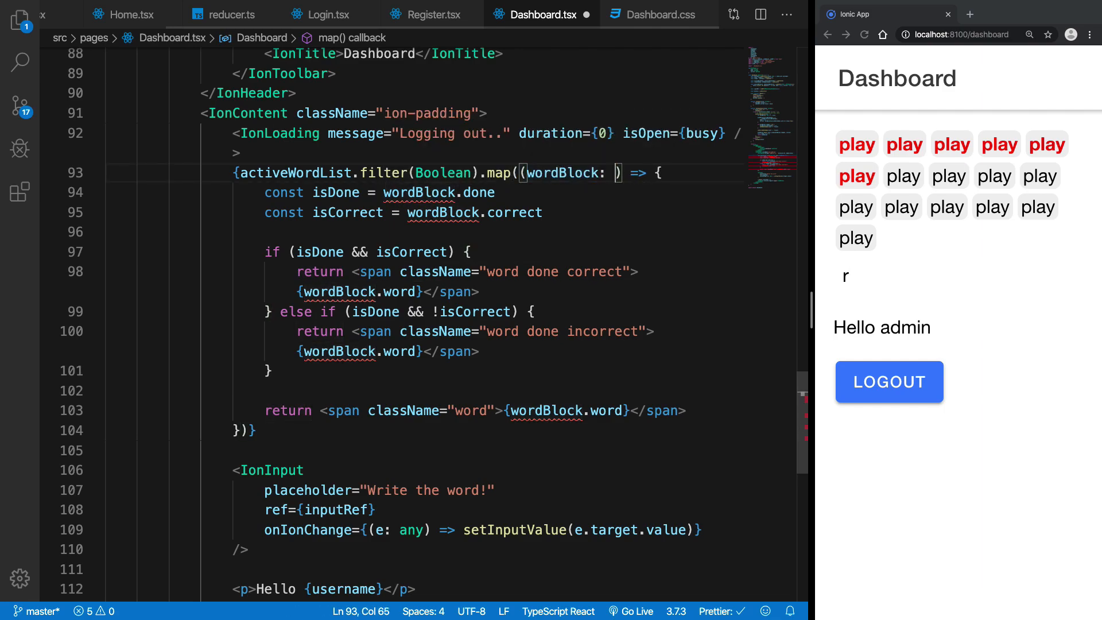
type(": WordType!")
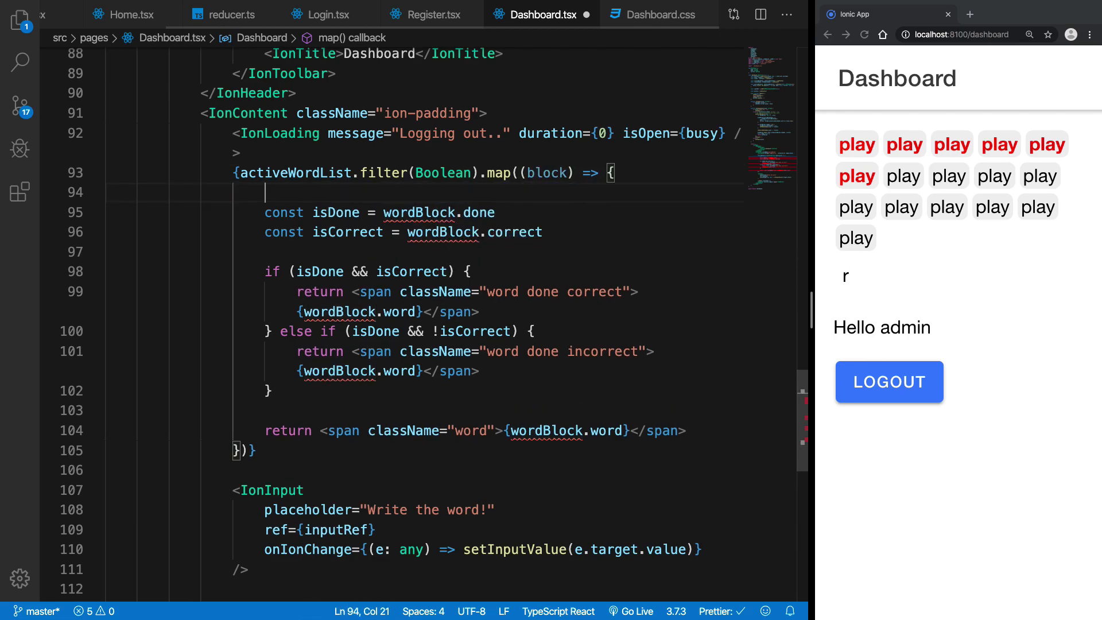
type("const wordBlock = block as WordType")
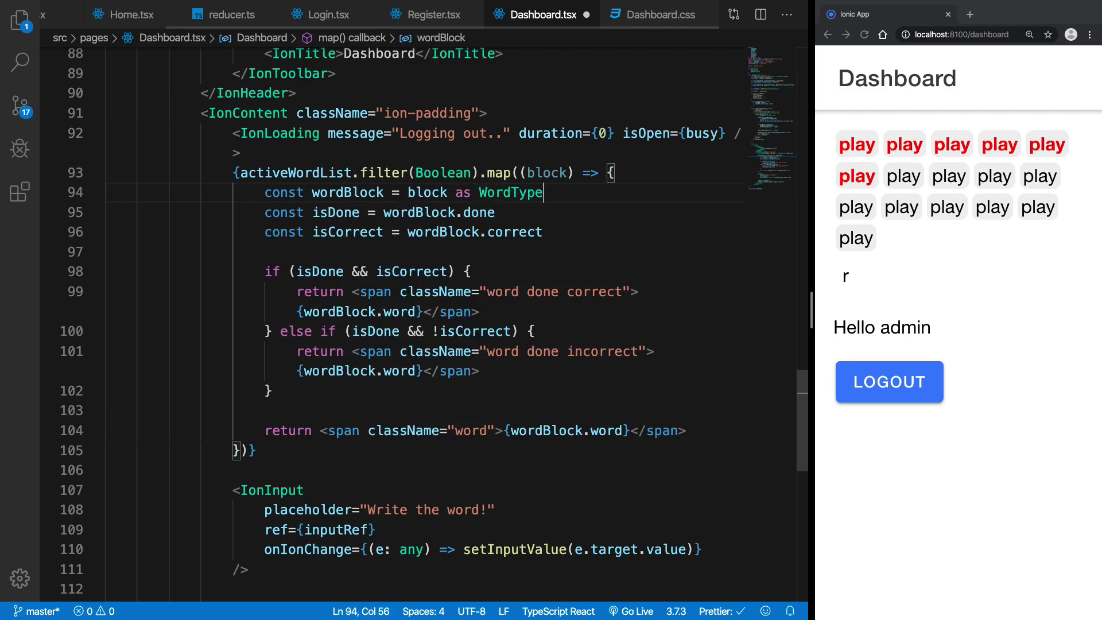
scroll("down", 3)
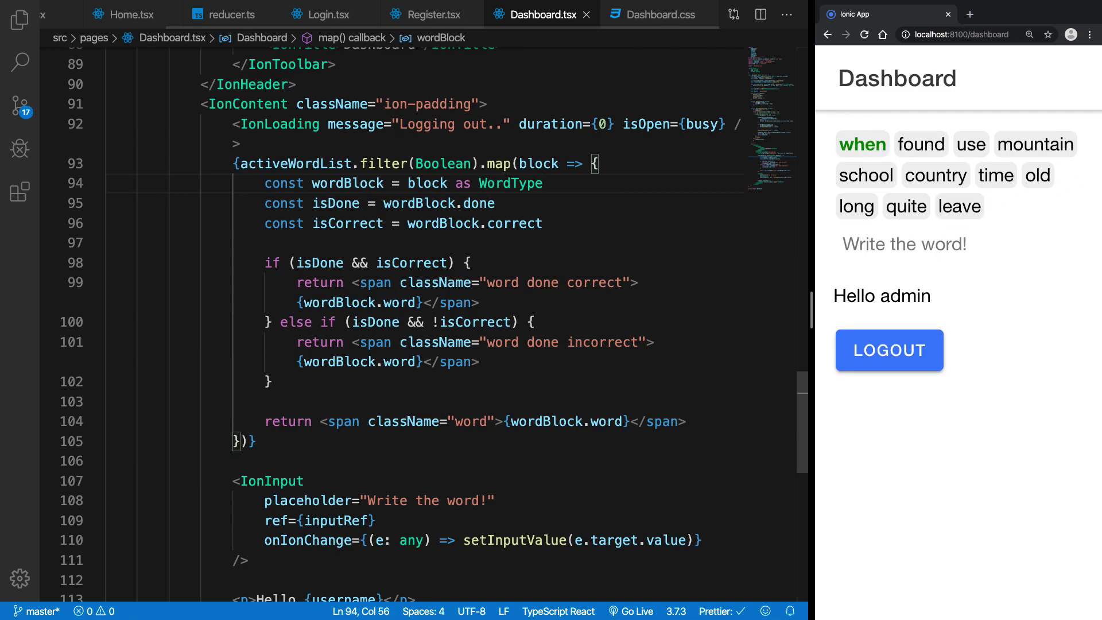
- Type 'mount', 'e', 'begin' and 'thing' in the dashboard to check green/red marks and rolling
type("mount")
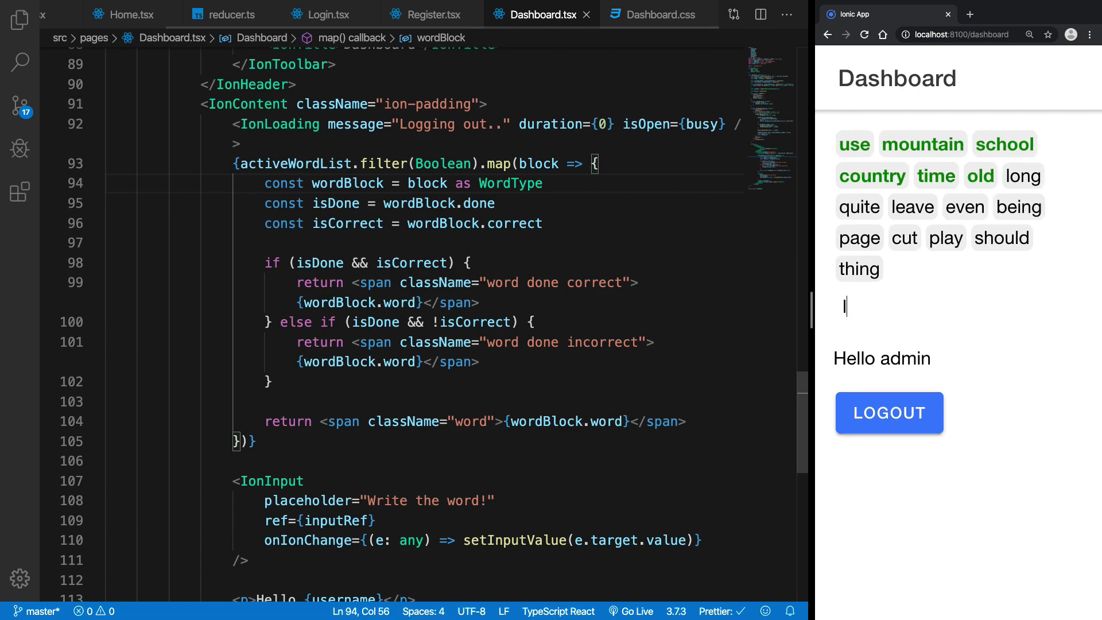
type("e")
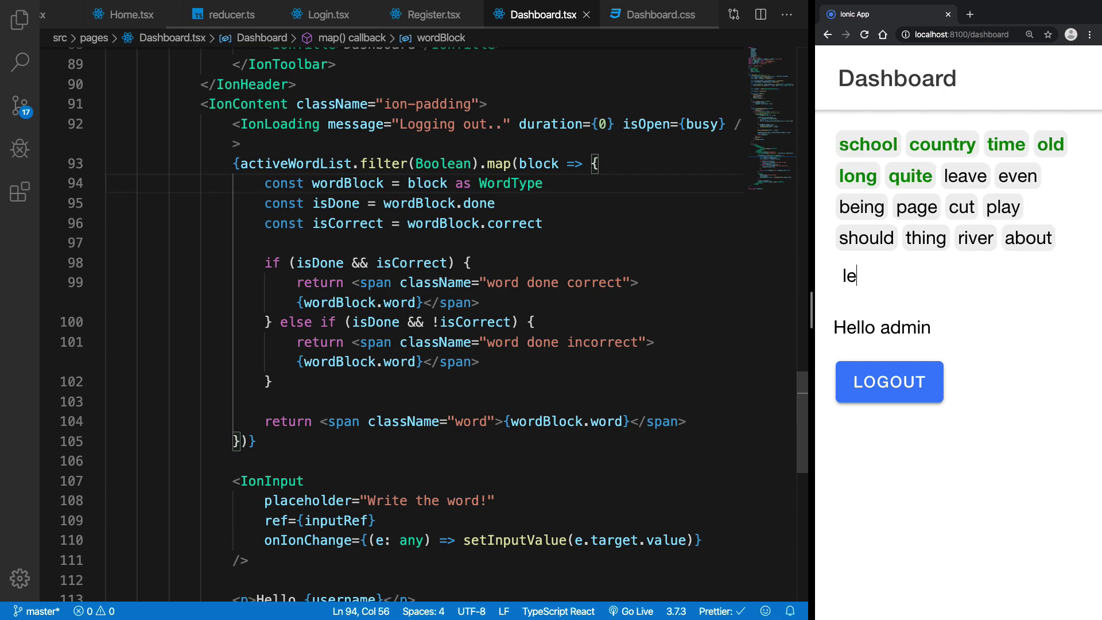
type("begin")
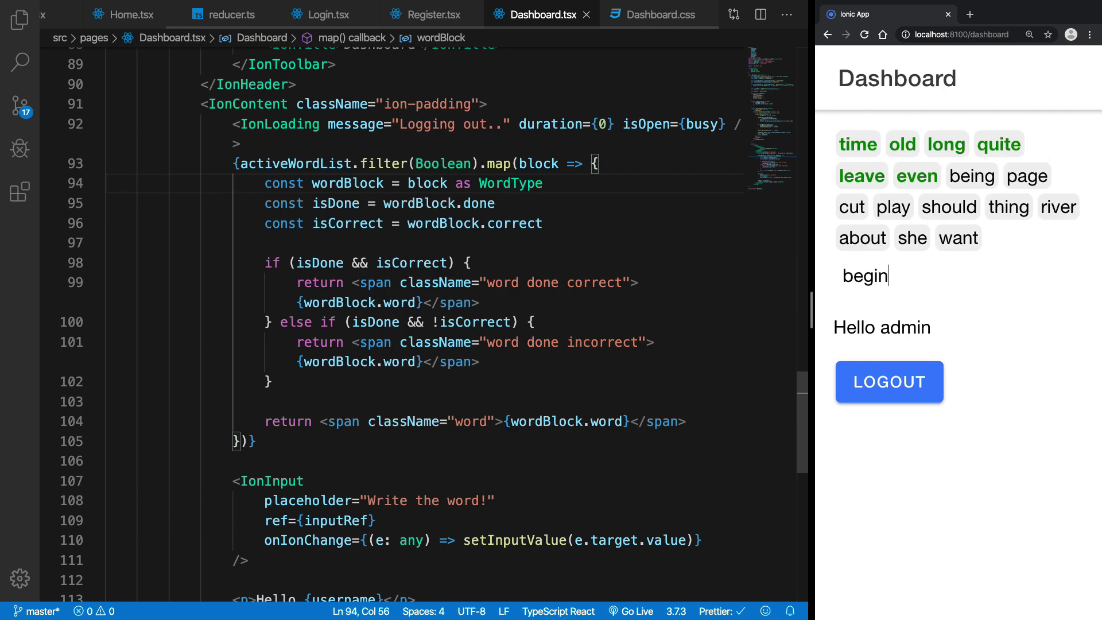
key("Enter")
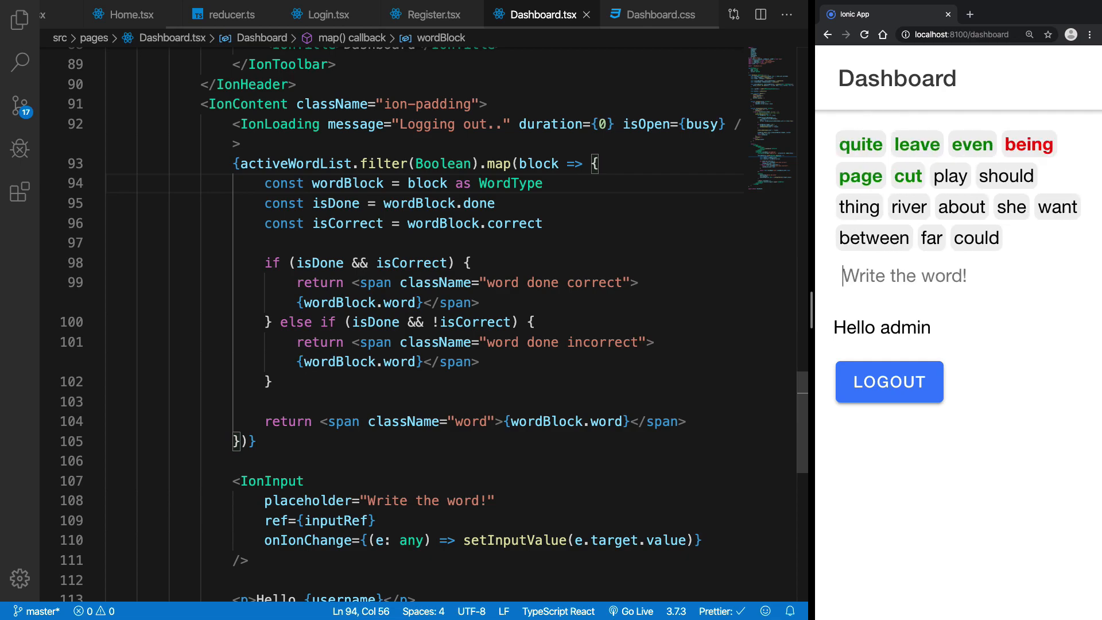
type("thing")
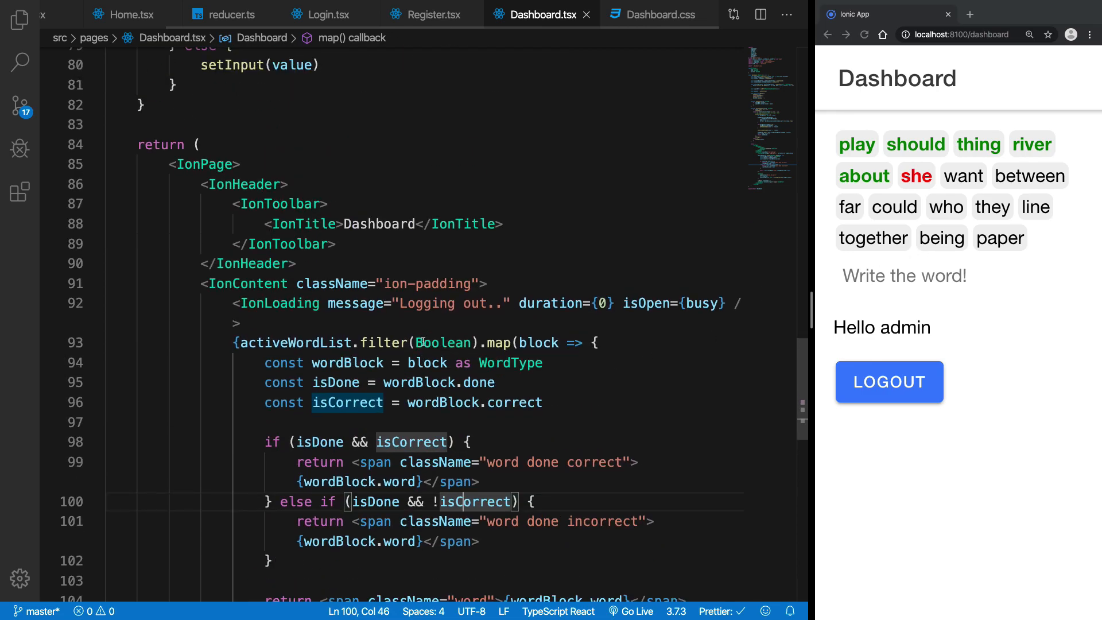
scroll("down", 3)
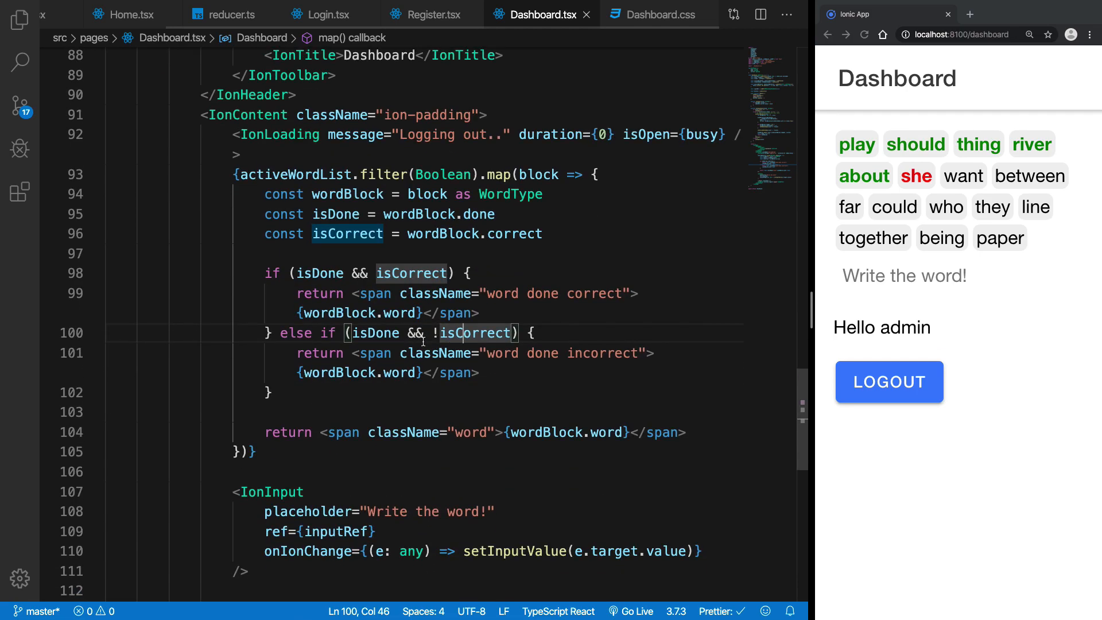